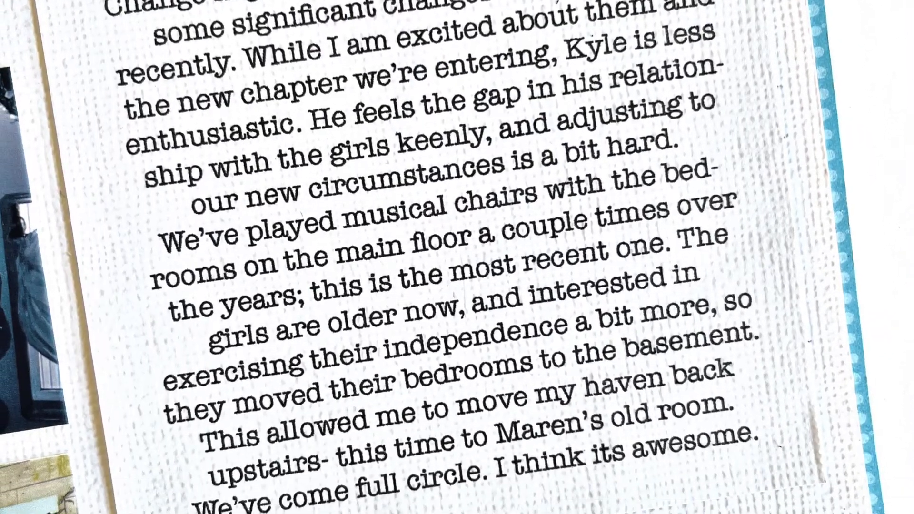
scroll("down", 3)
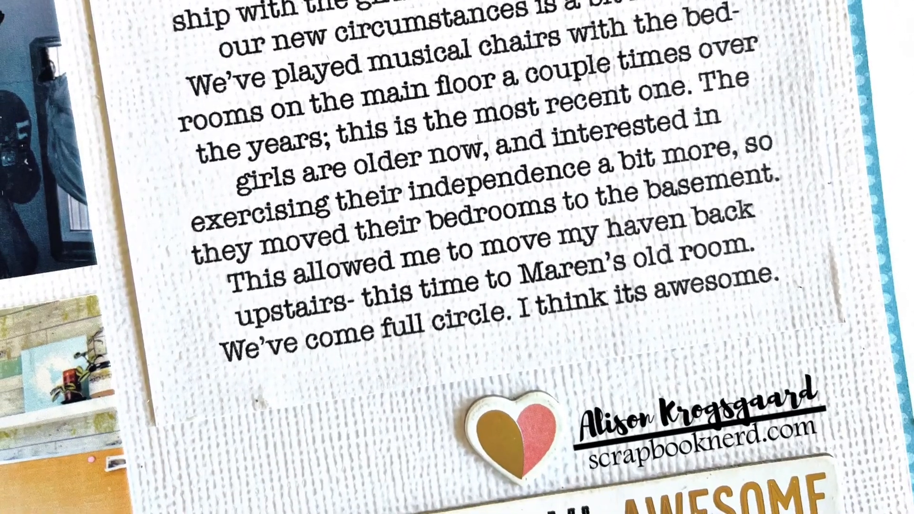